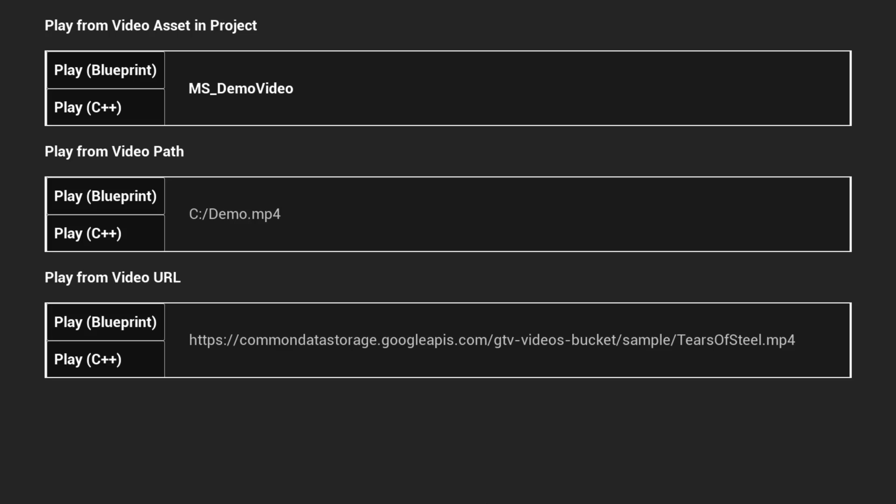
mouse_move(355, 432)
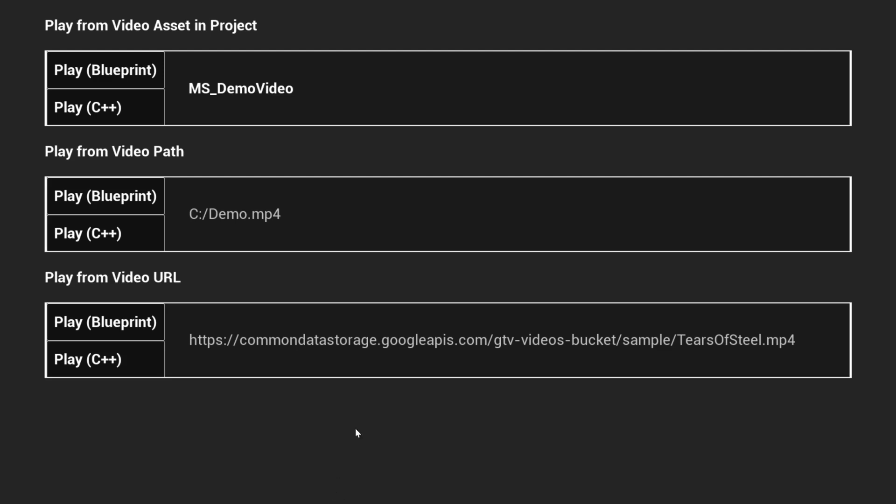
mouse_move(60, 340)
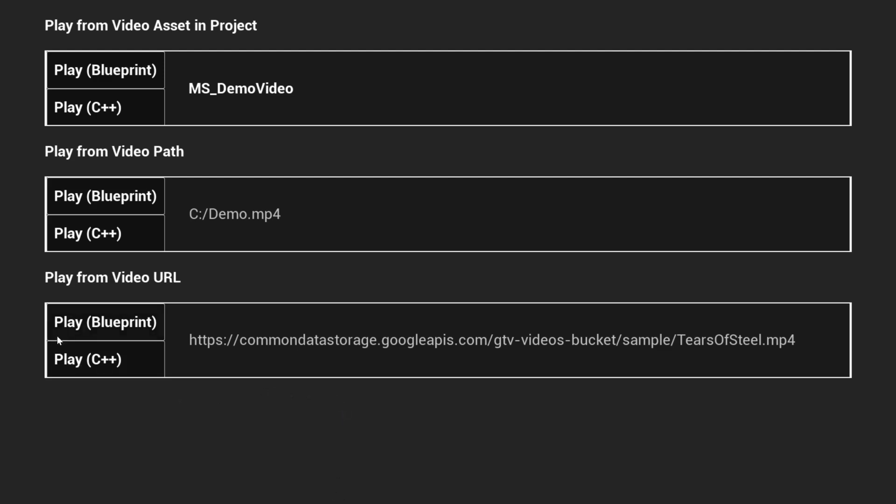
mouse_move(202, 278)
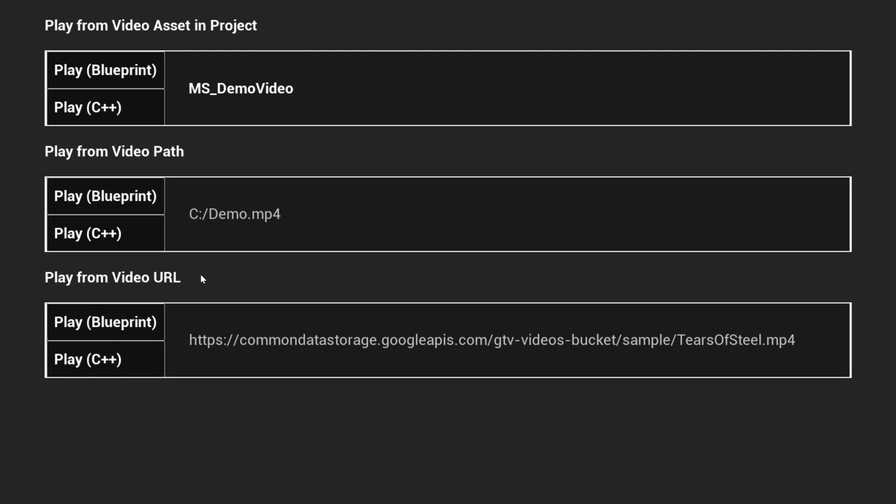
mouse_move(123, 66)
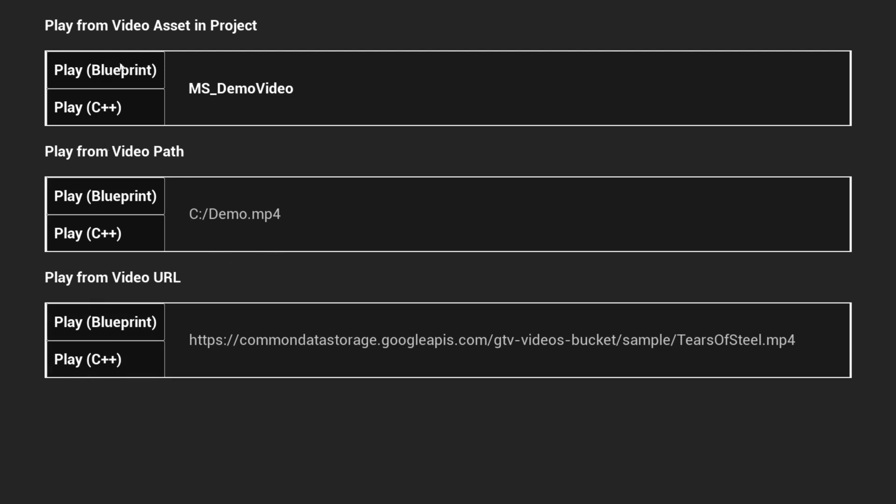
mouse_move(110, 89)
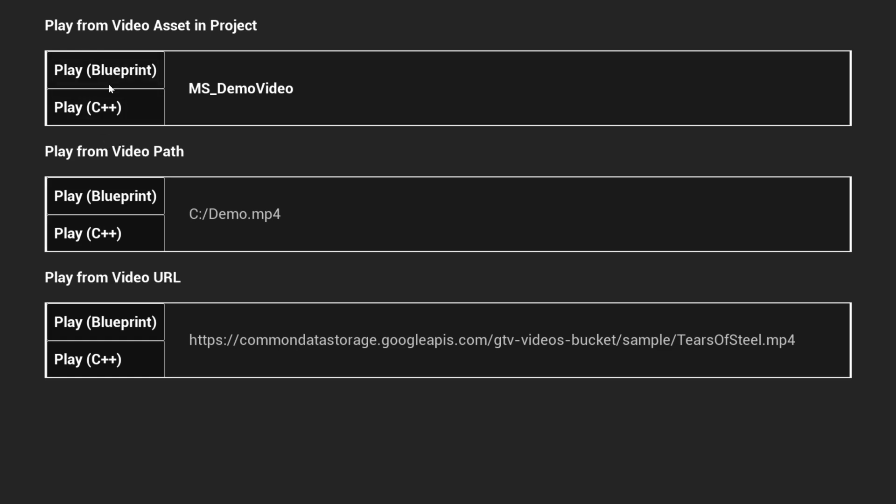
mouse_move(114, 108)
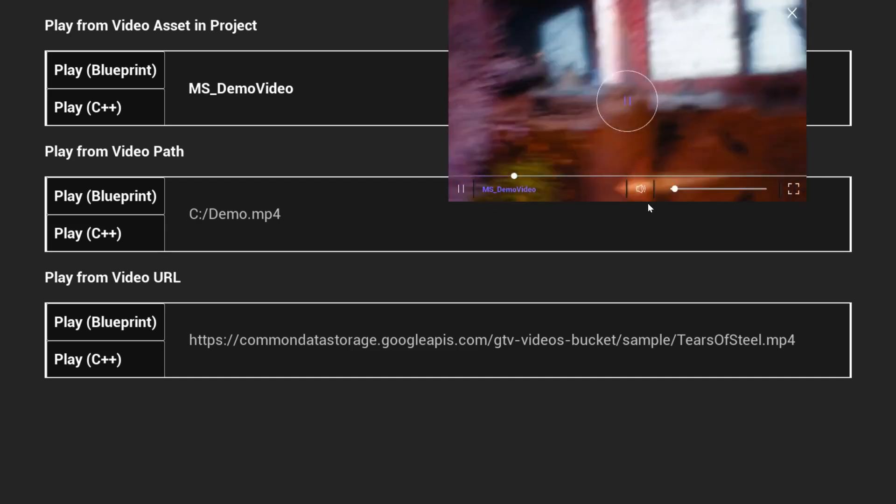
mouse_move(690, 86)
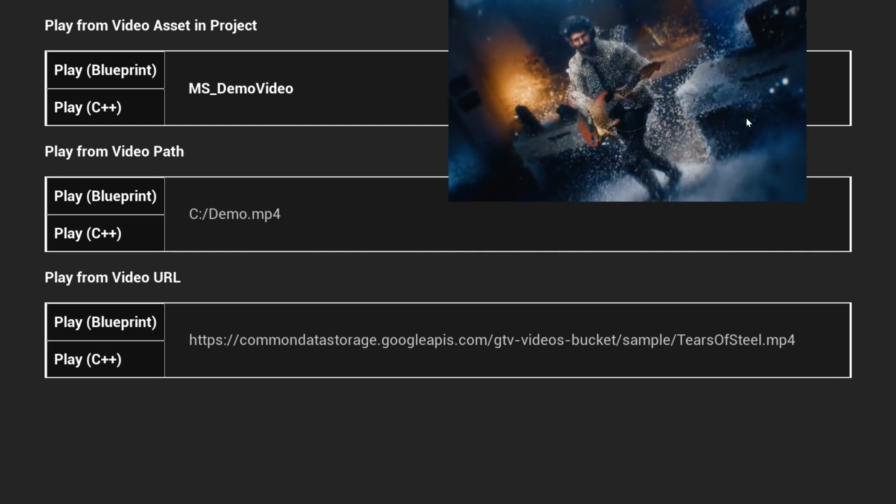
- Resume the paused coastline video, then close the full-screen video player
left_click(105, 70)
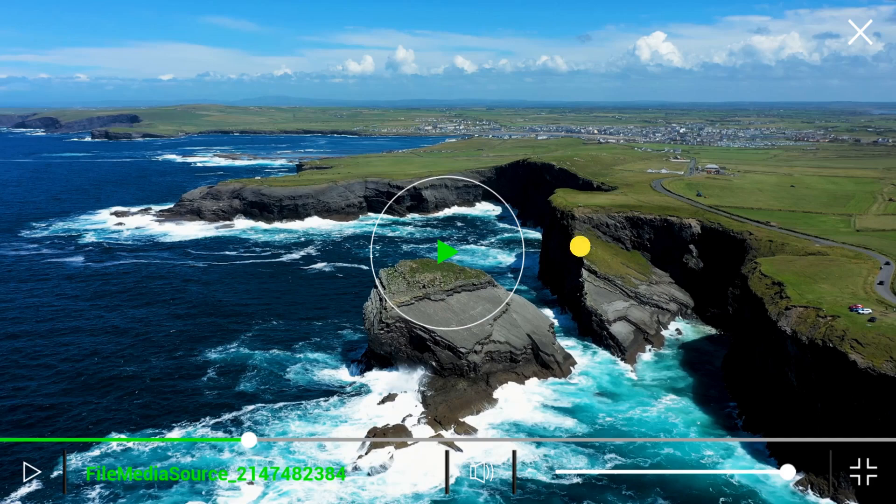
left_click(448, 250)
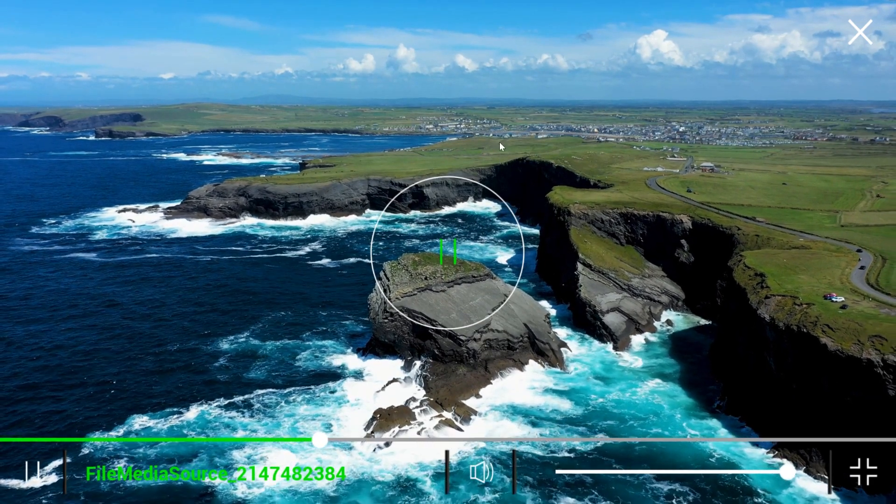
left_click(859, 32)
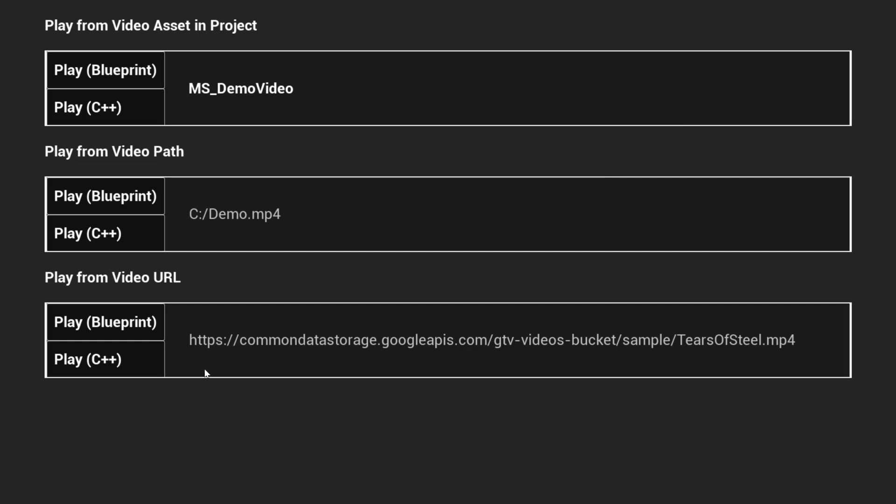
- Start the streamed Tears of Steel video from its web address via Play (Blueprint)
left_click(106, 322)
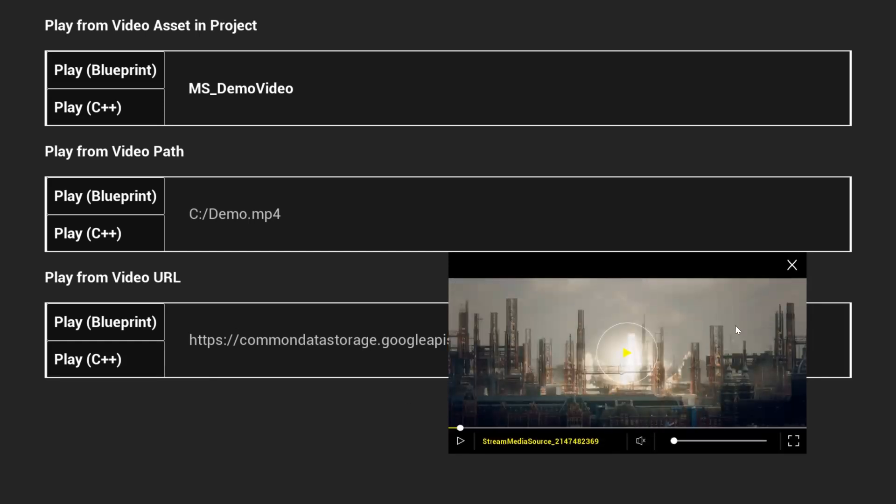
left_click(791, 264)
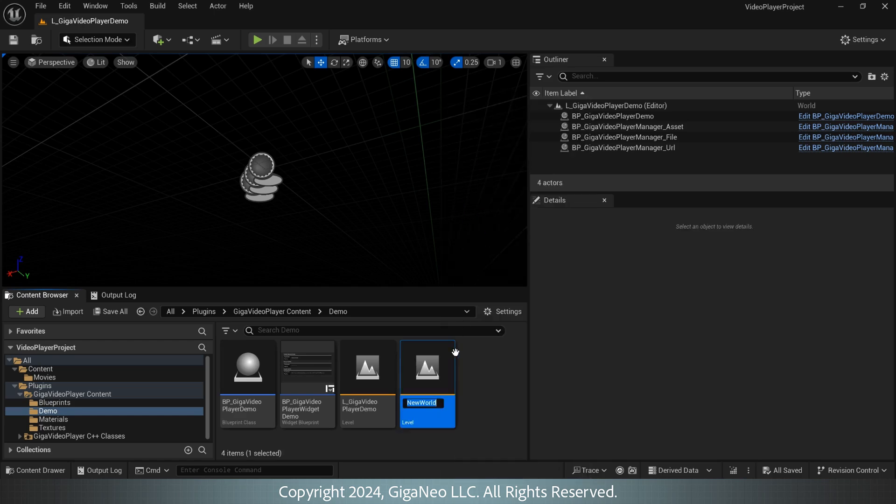
- Name the new level TestLevel and open it as the current level
type("TestLevel")
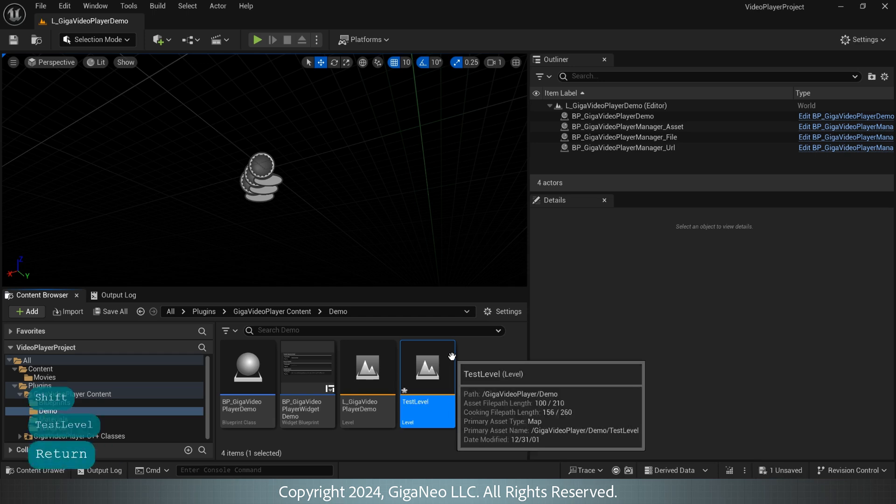
double_click(427, 366)
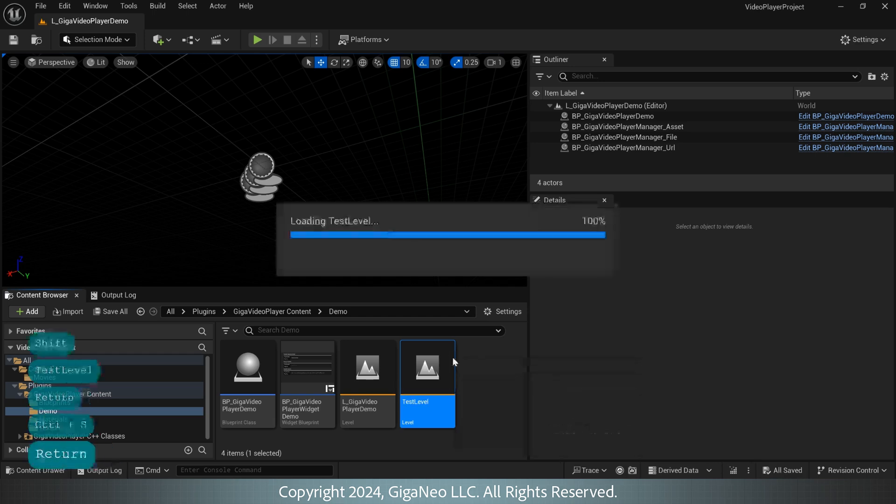
double_click(427, 367)
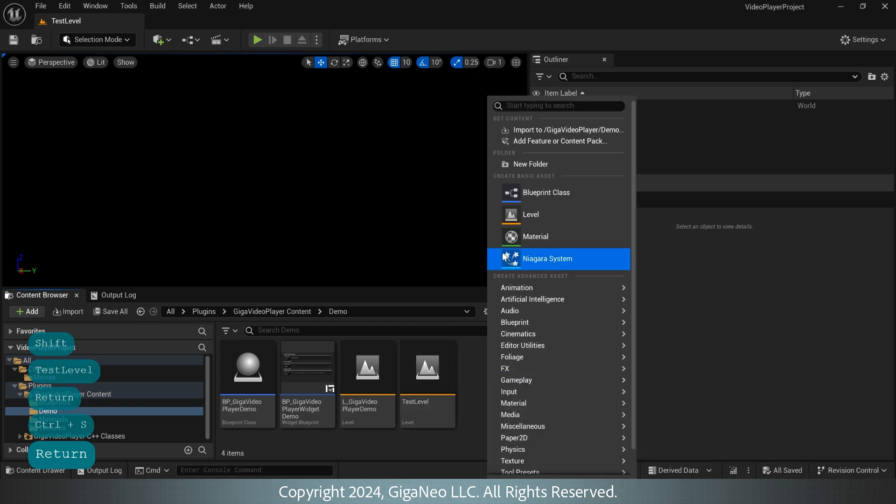
- Create an Actor Blueprint class named BP_Test in the Demo folder and save it
left_click(544, 192)
type("BP_")
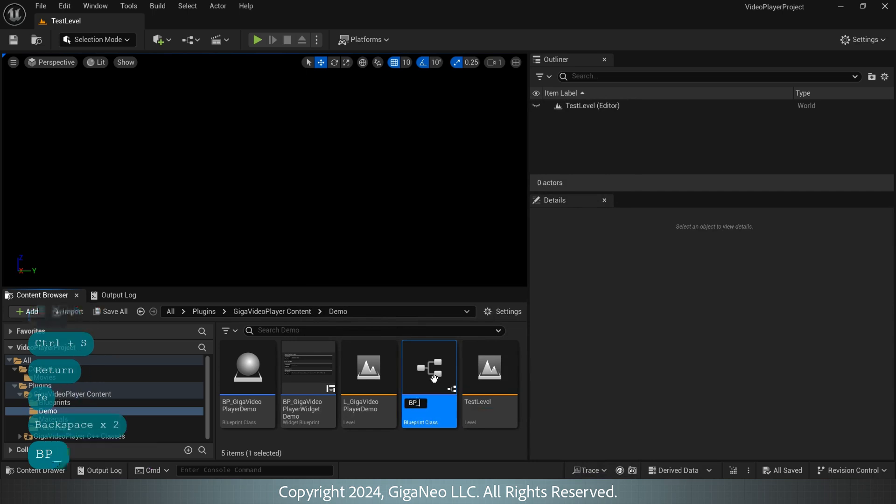
key("Return")
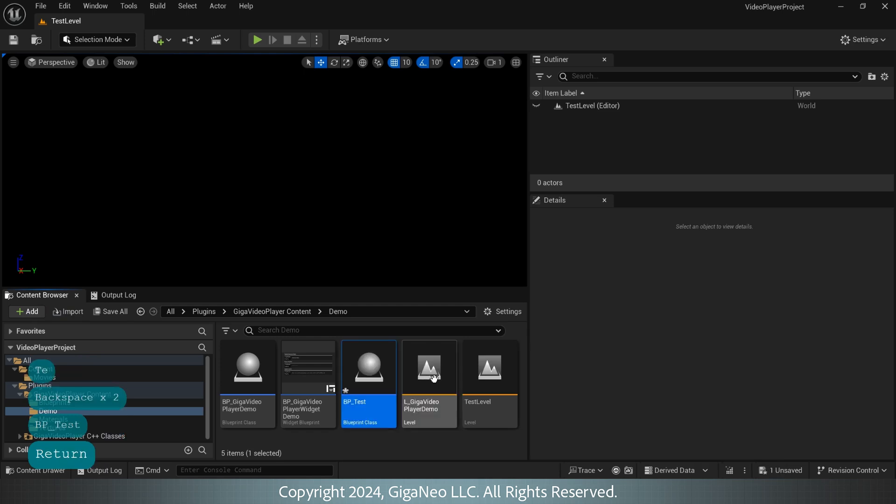
key("ctrl+s")
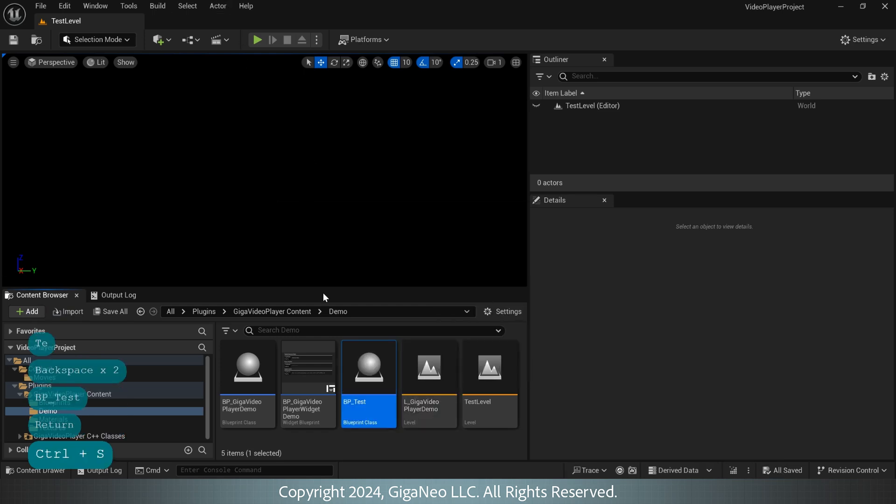
- Place BP_GigaVideoPlayerManager from the plugin's Blueprints folder into TestLevel and save
left_click(50, 403)
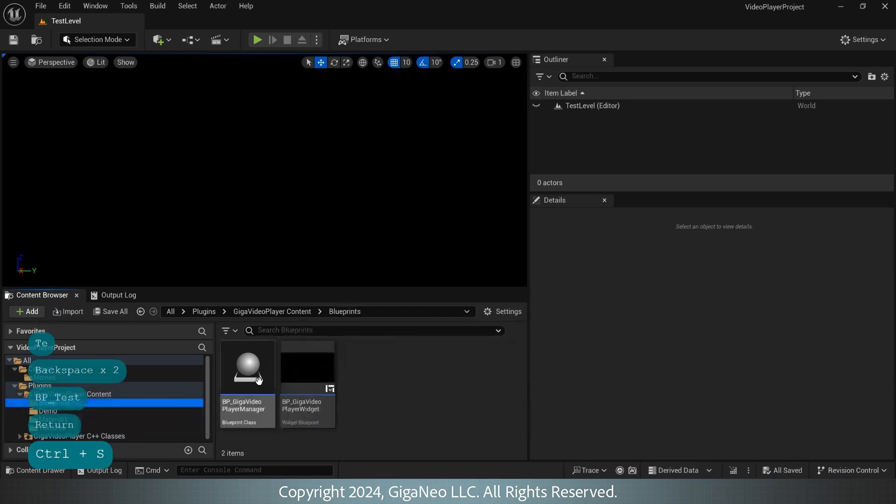
left_click(246, 367)
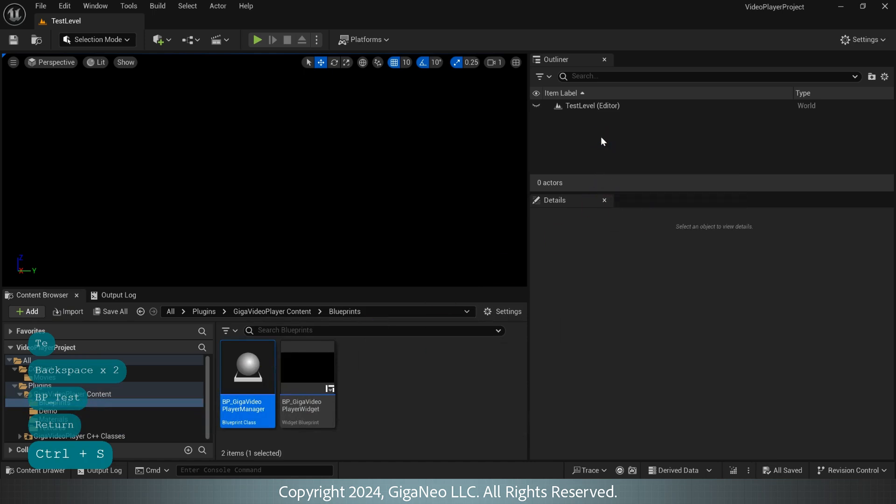
left_click_drag(246, 365, 365, 217)
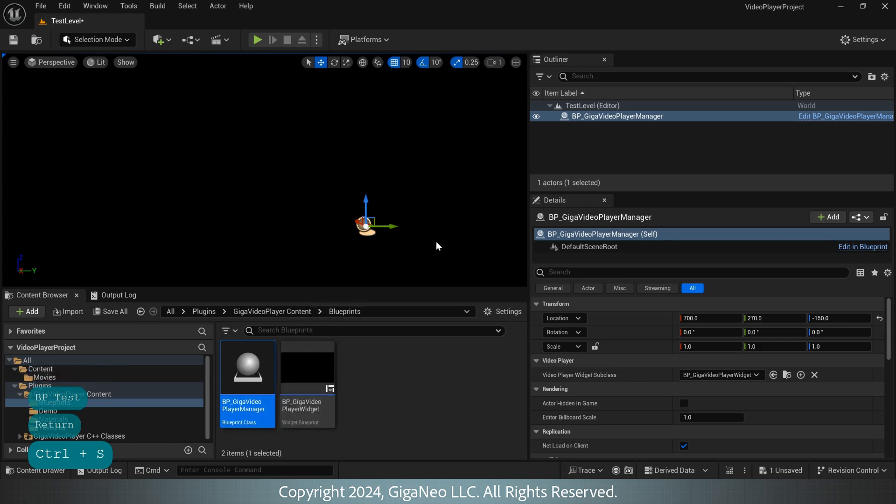
key("ctrl+s")
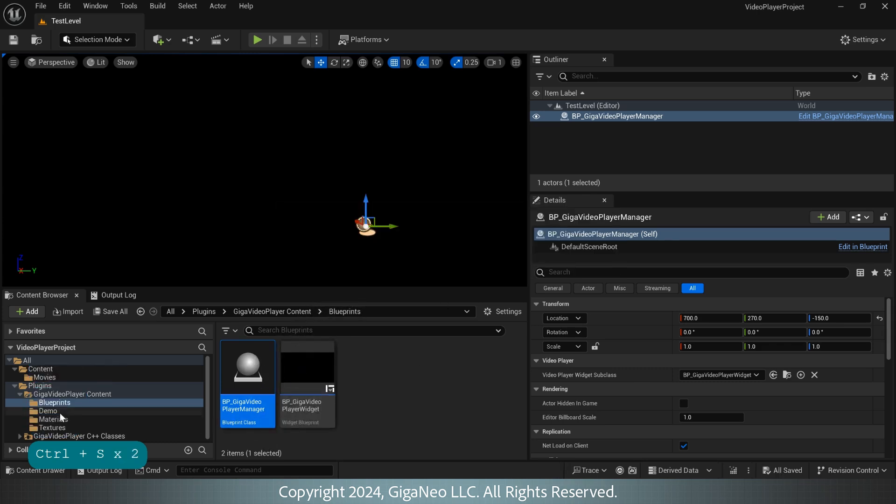
- Add a BP_Test actor from the Demo folder, save the level, and open BP_Test for editing
left_click(46, 410)
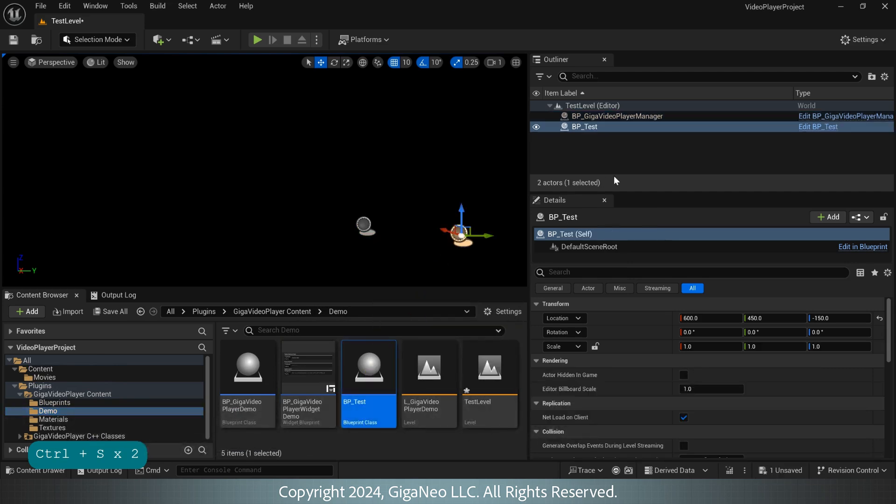
key("ctrl+s")
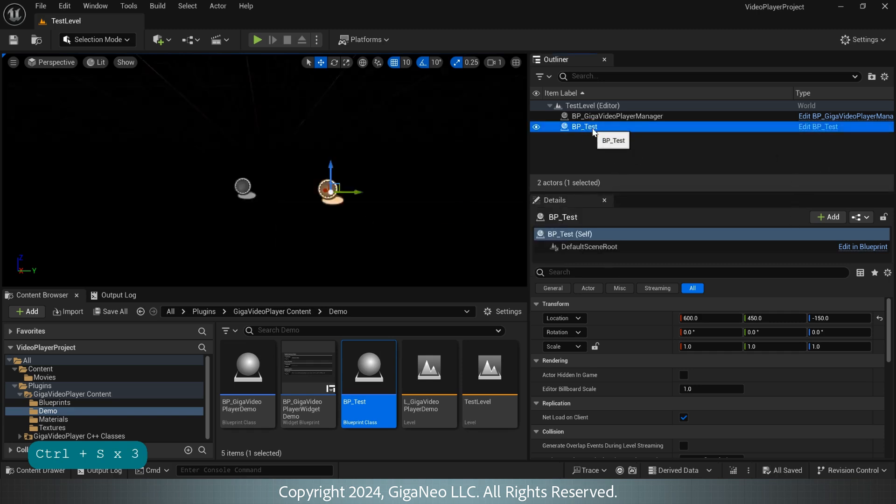
double_click(584, 126)
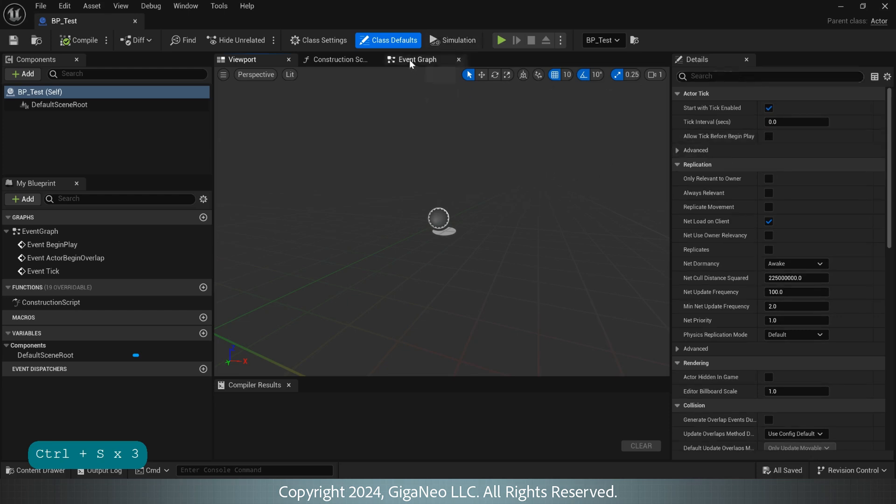
- Clear the unused event nodes and add a new variable named VideoPlayer to BP_Test
left_click(416, 60)
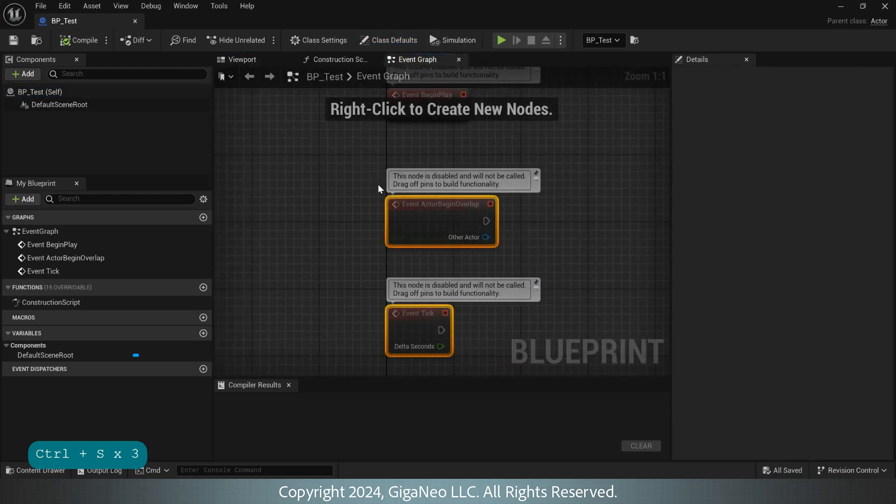
key("Delete")
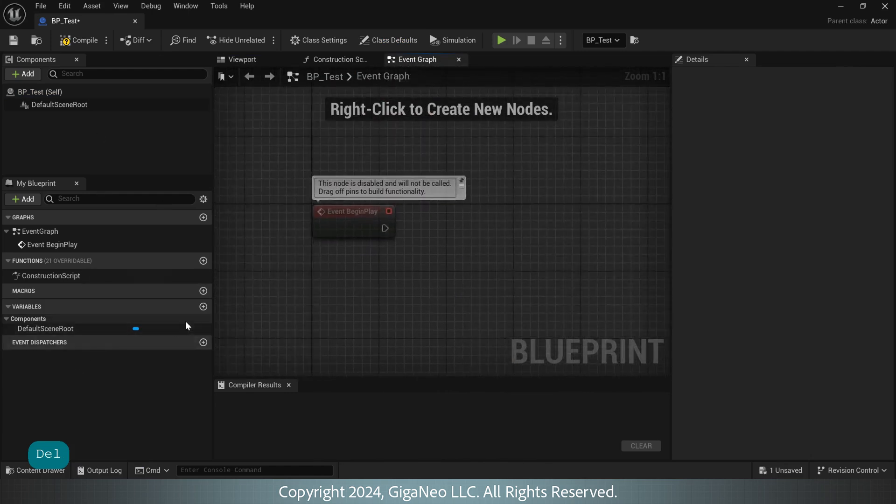
left_click(203, 306)
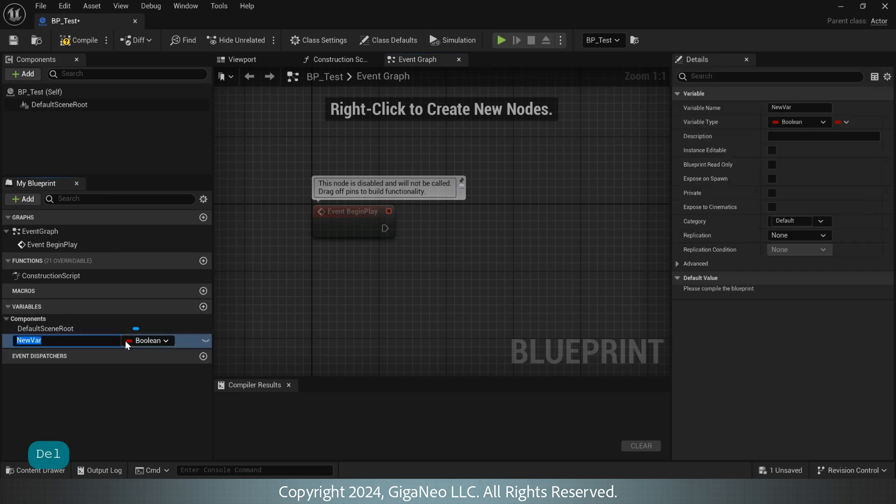
type("VideoPlaye")
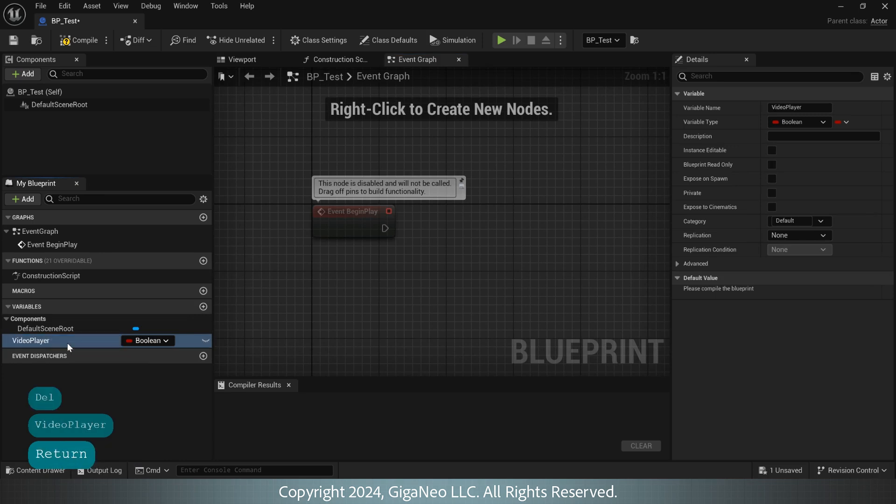
- Type VideoPlayer as a BP Giga Video Player Manager object reference, make it instance-editable, and compile
left_click(147, 341)
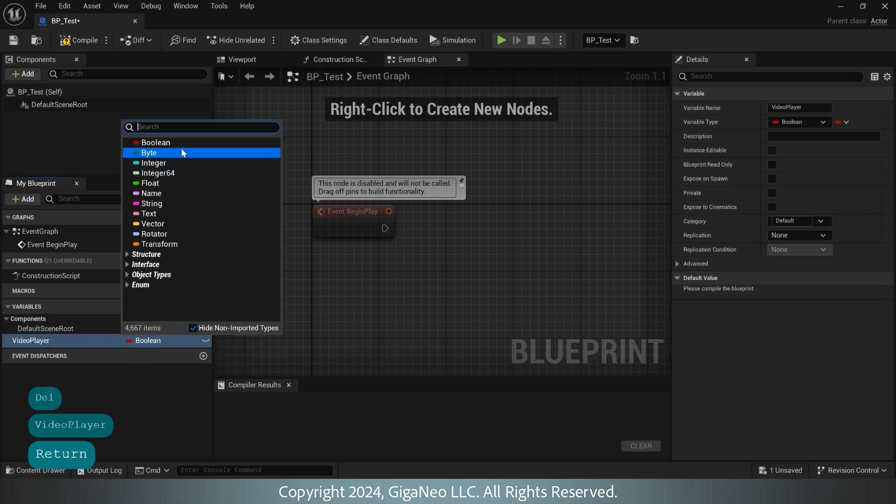
type("Giga")
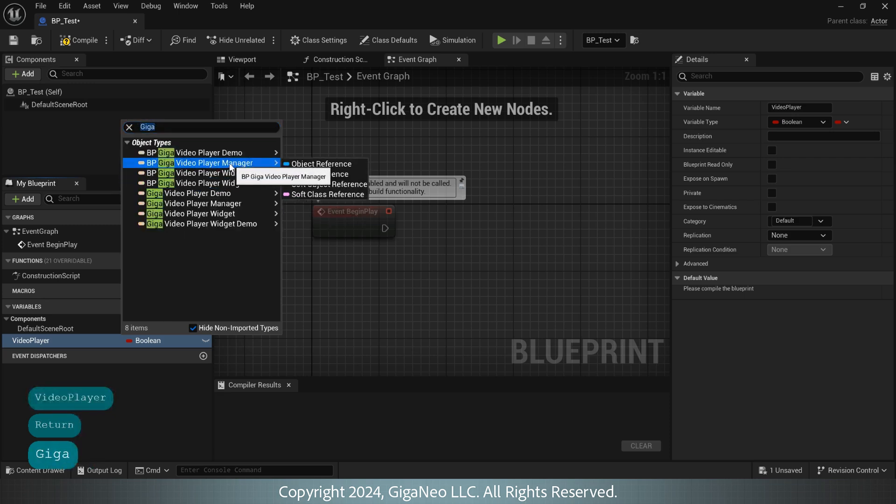
left_click(321, 165)
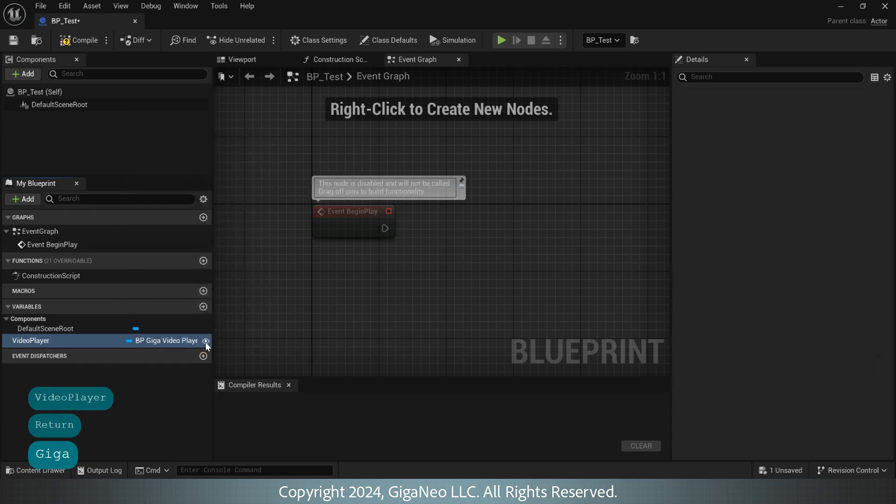
left_click(31, 339)
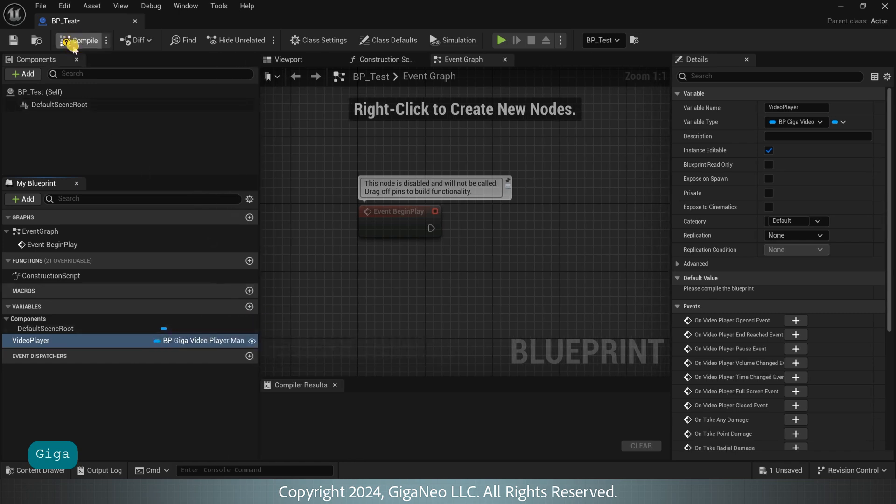
left_click(84, 40)
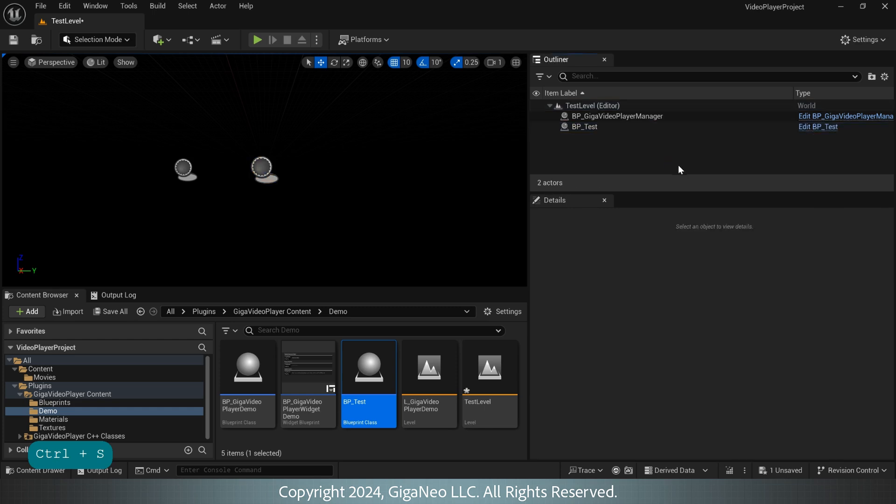
- Save everything in the level, then reopen the BP_Test Blueprint editor
key("ctrl+s")
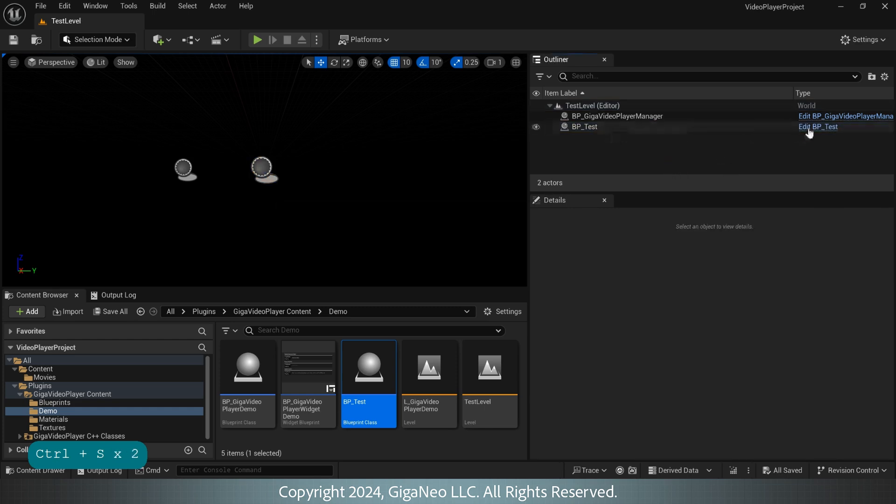
left_click(819, 125)
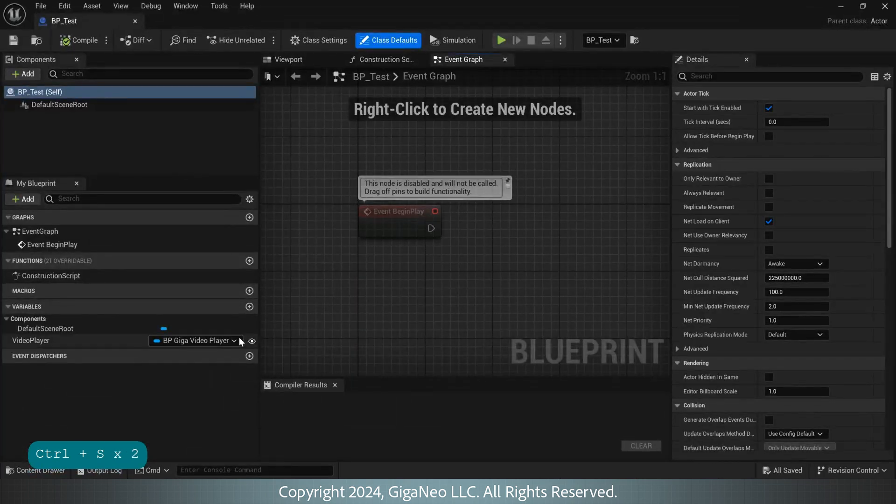
- Get VideoPlayer in the graph and add a Play Video from File Path call wired to BeginPlay
left_click(30, 339)
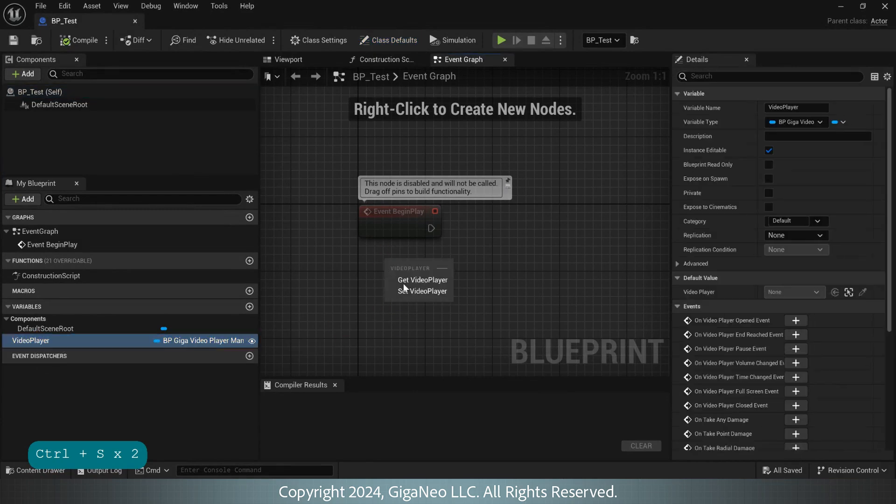
left_click(422, 279)
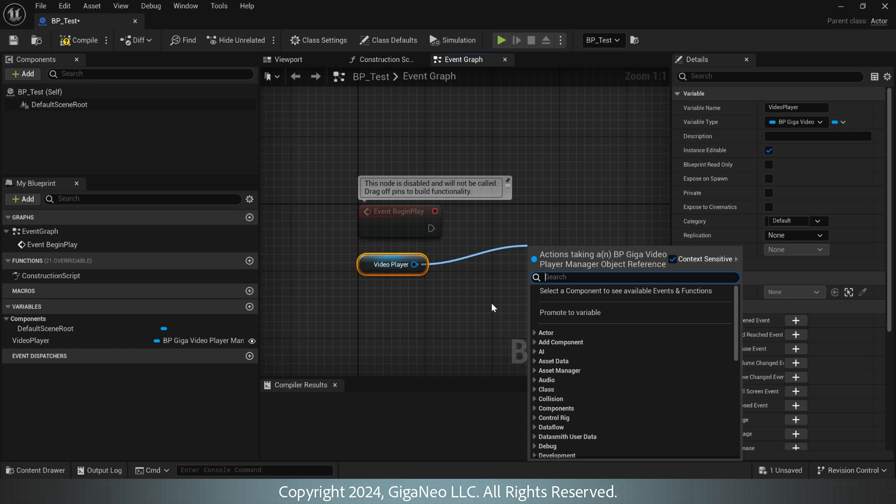
type("vide")
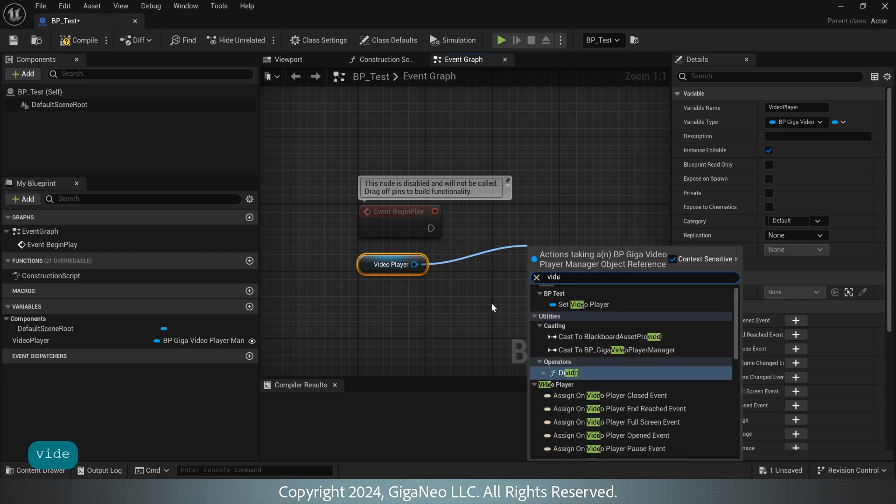
type("pla")
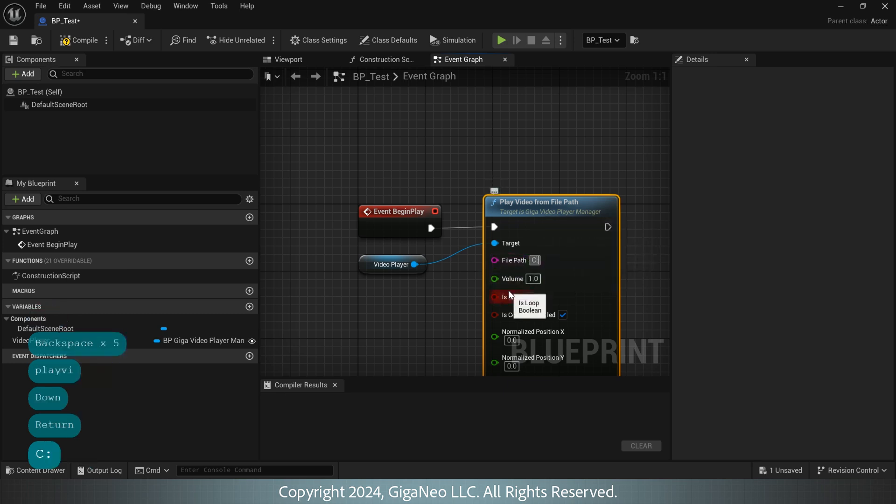
- Set the File Path to C:/Demo.mp4 and return to the TestLevel editor
type("/Demo.mp4")
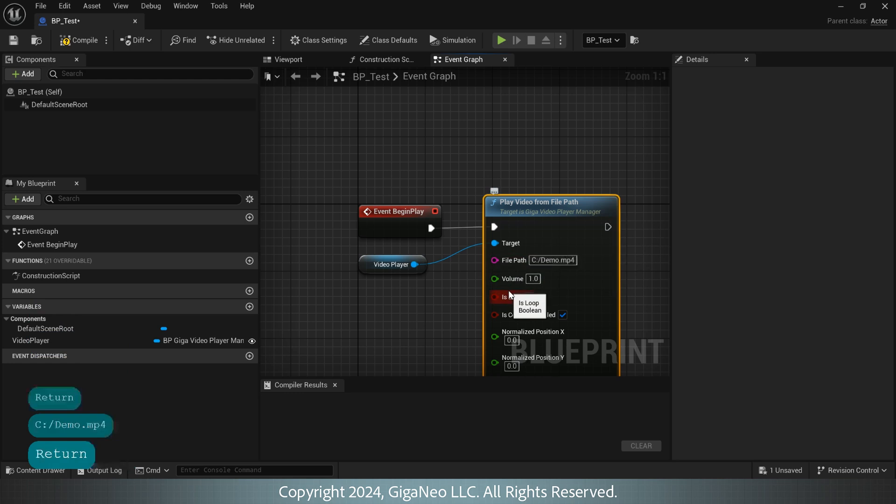
scroll("down", 3)
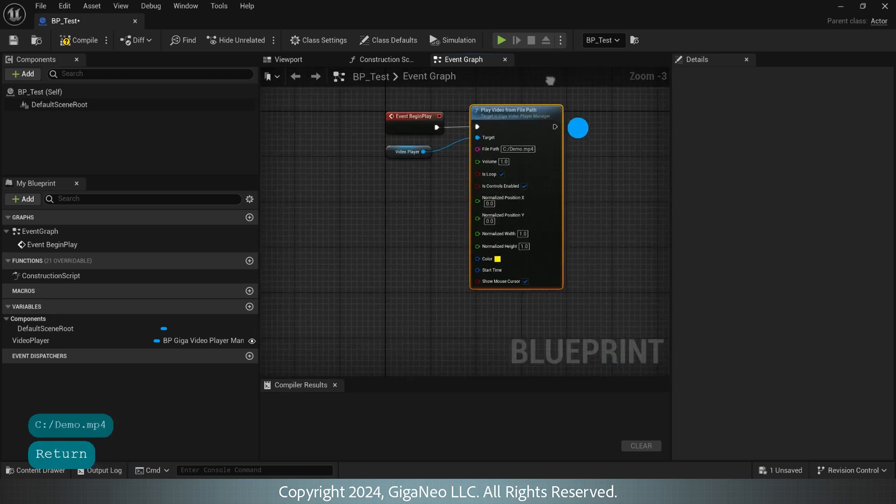
left_click(81, 40)
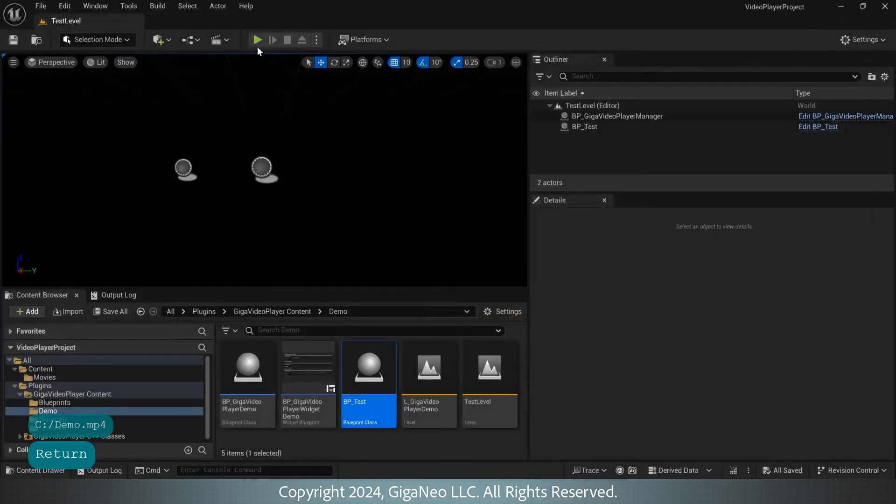
left_click(257, 40)
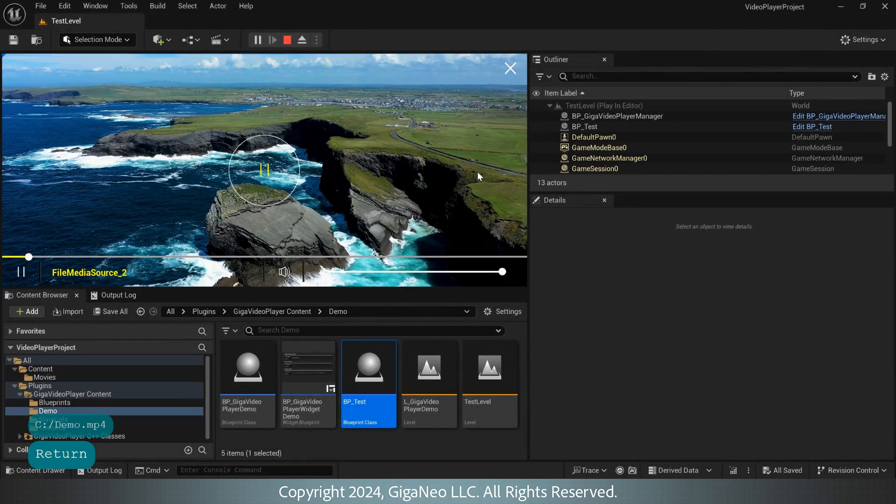
left_click(510, 68)
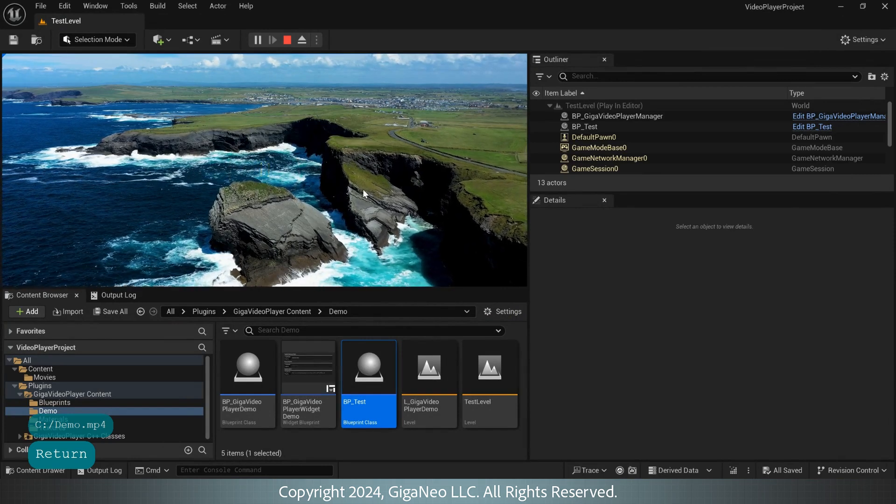
left_click(287, 39)
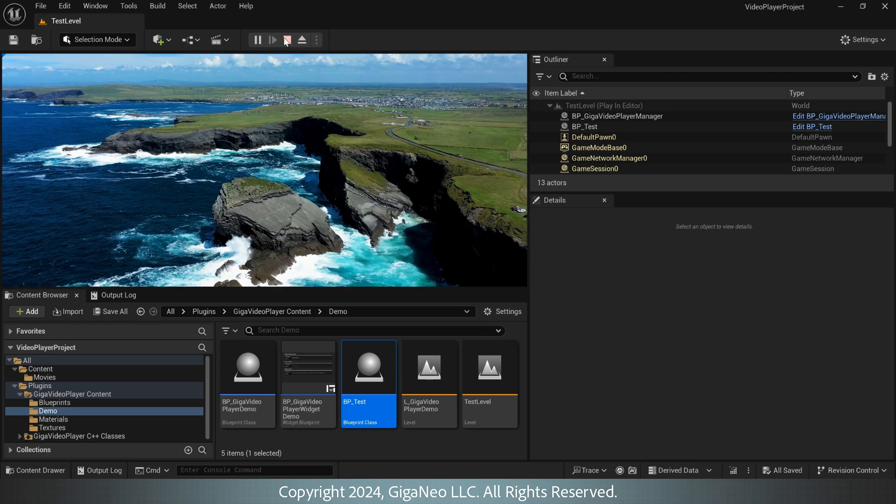
left_click(287, 39)
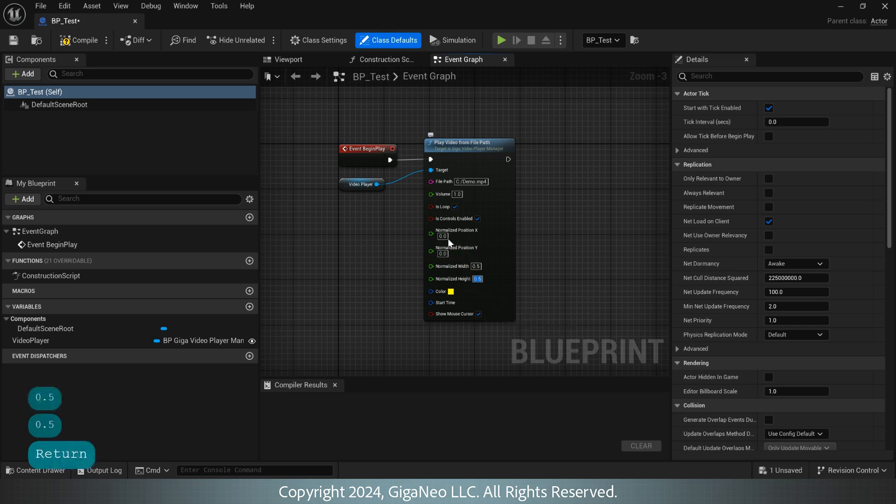
mouse_move(439, 251)
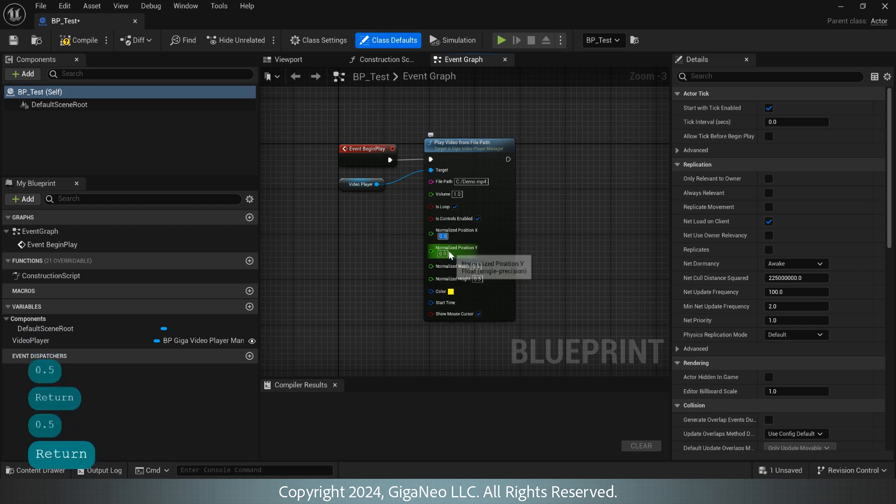
mouse_move(444, 273)
type("0.5")
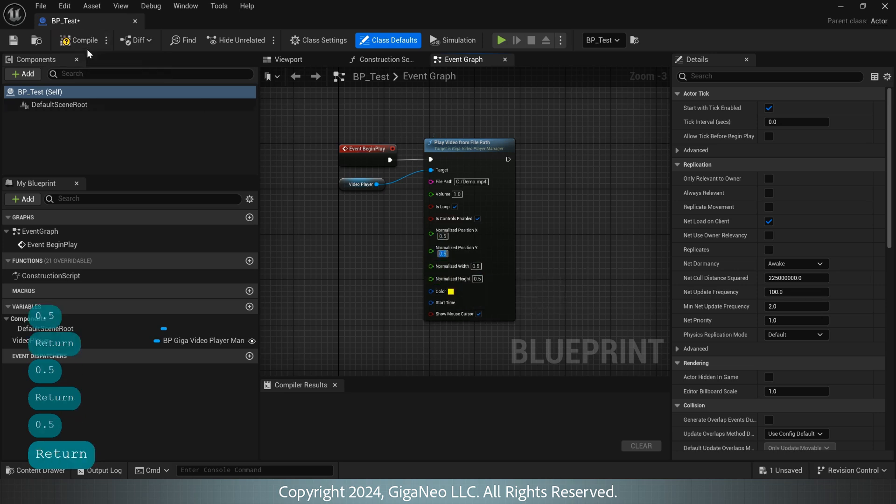
mouse_move(79, 40)
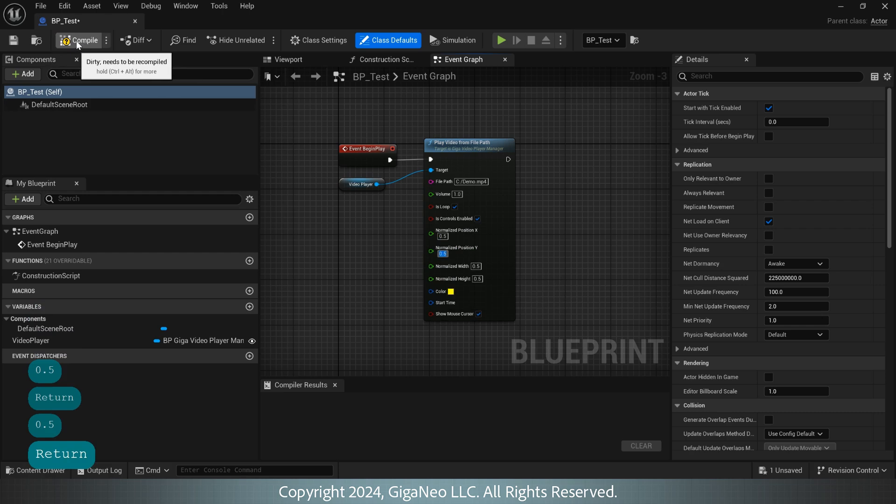
- Compile BP_Test with normalized width, height, X and Y position all at 0.5
left_click(83, 40)
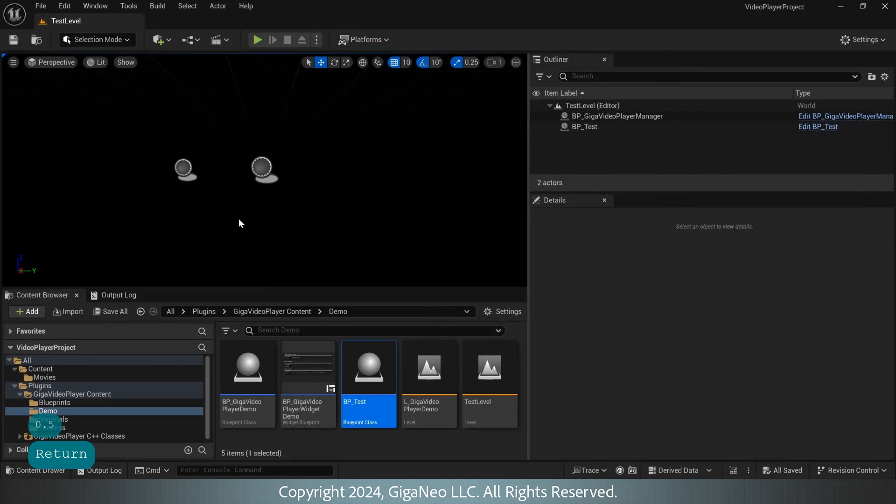
left_click(257, 40)
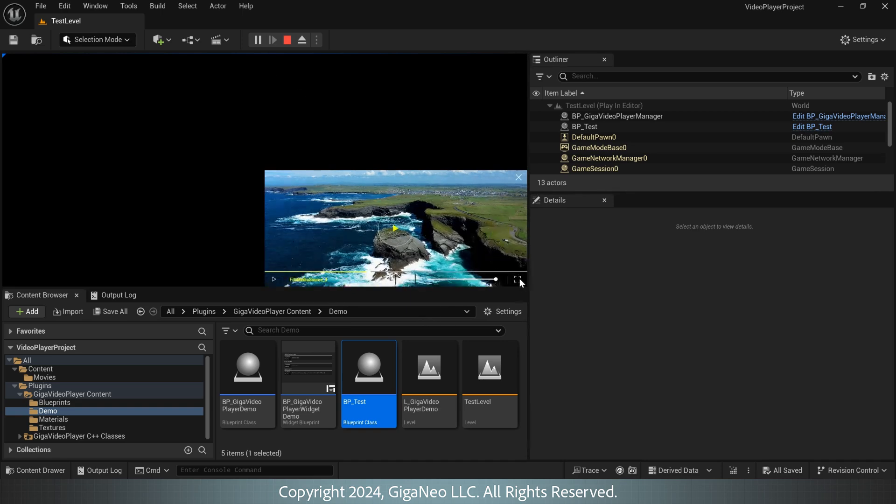
left_click(517, 279)
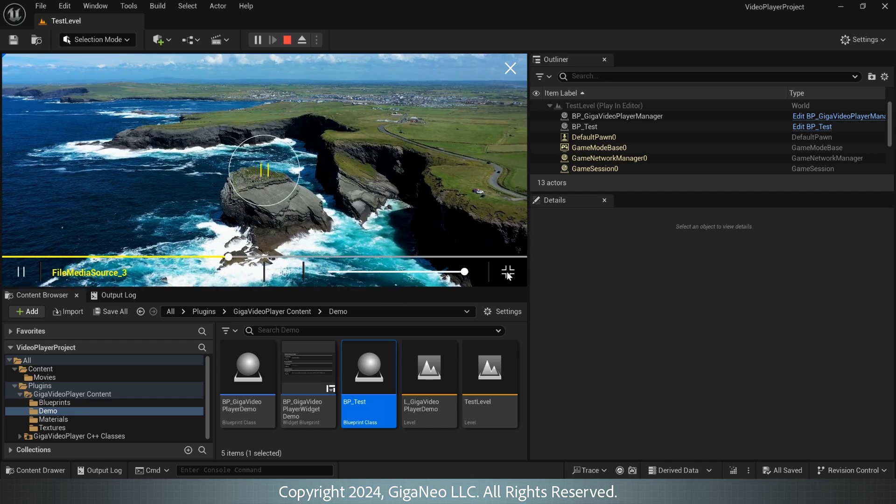
left_click(506, 272)
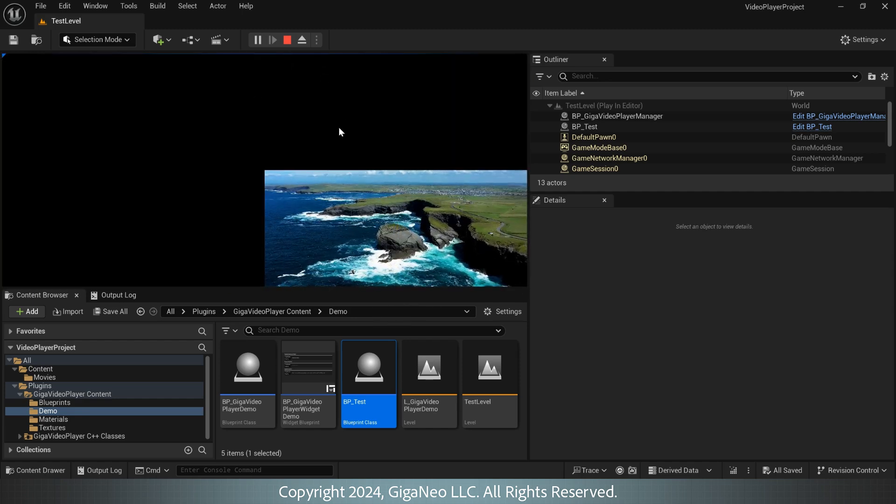
mouse_move(306, 80)
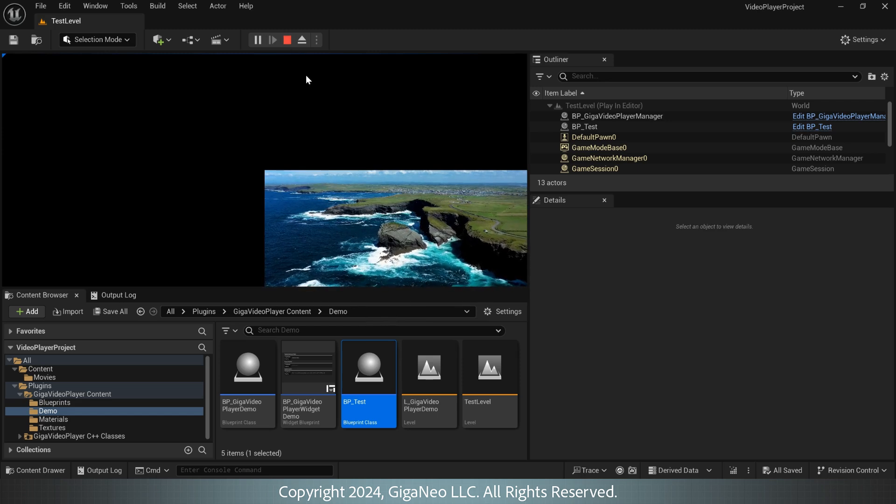
mouse_move(431, 150)
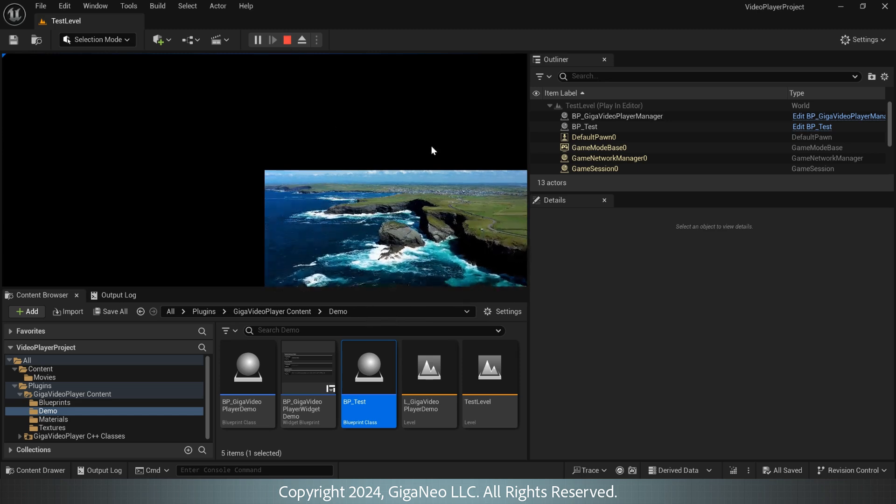
left_click(287, 39)
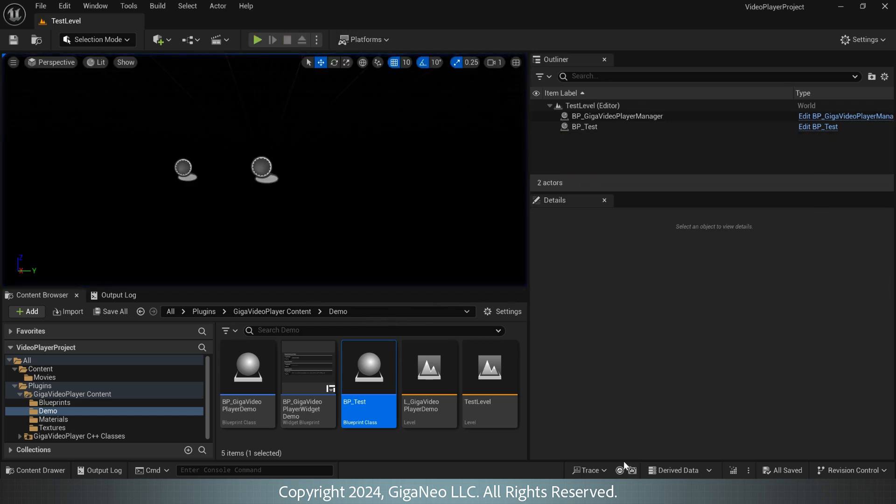